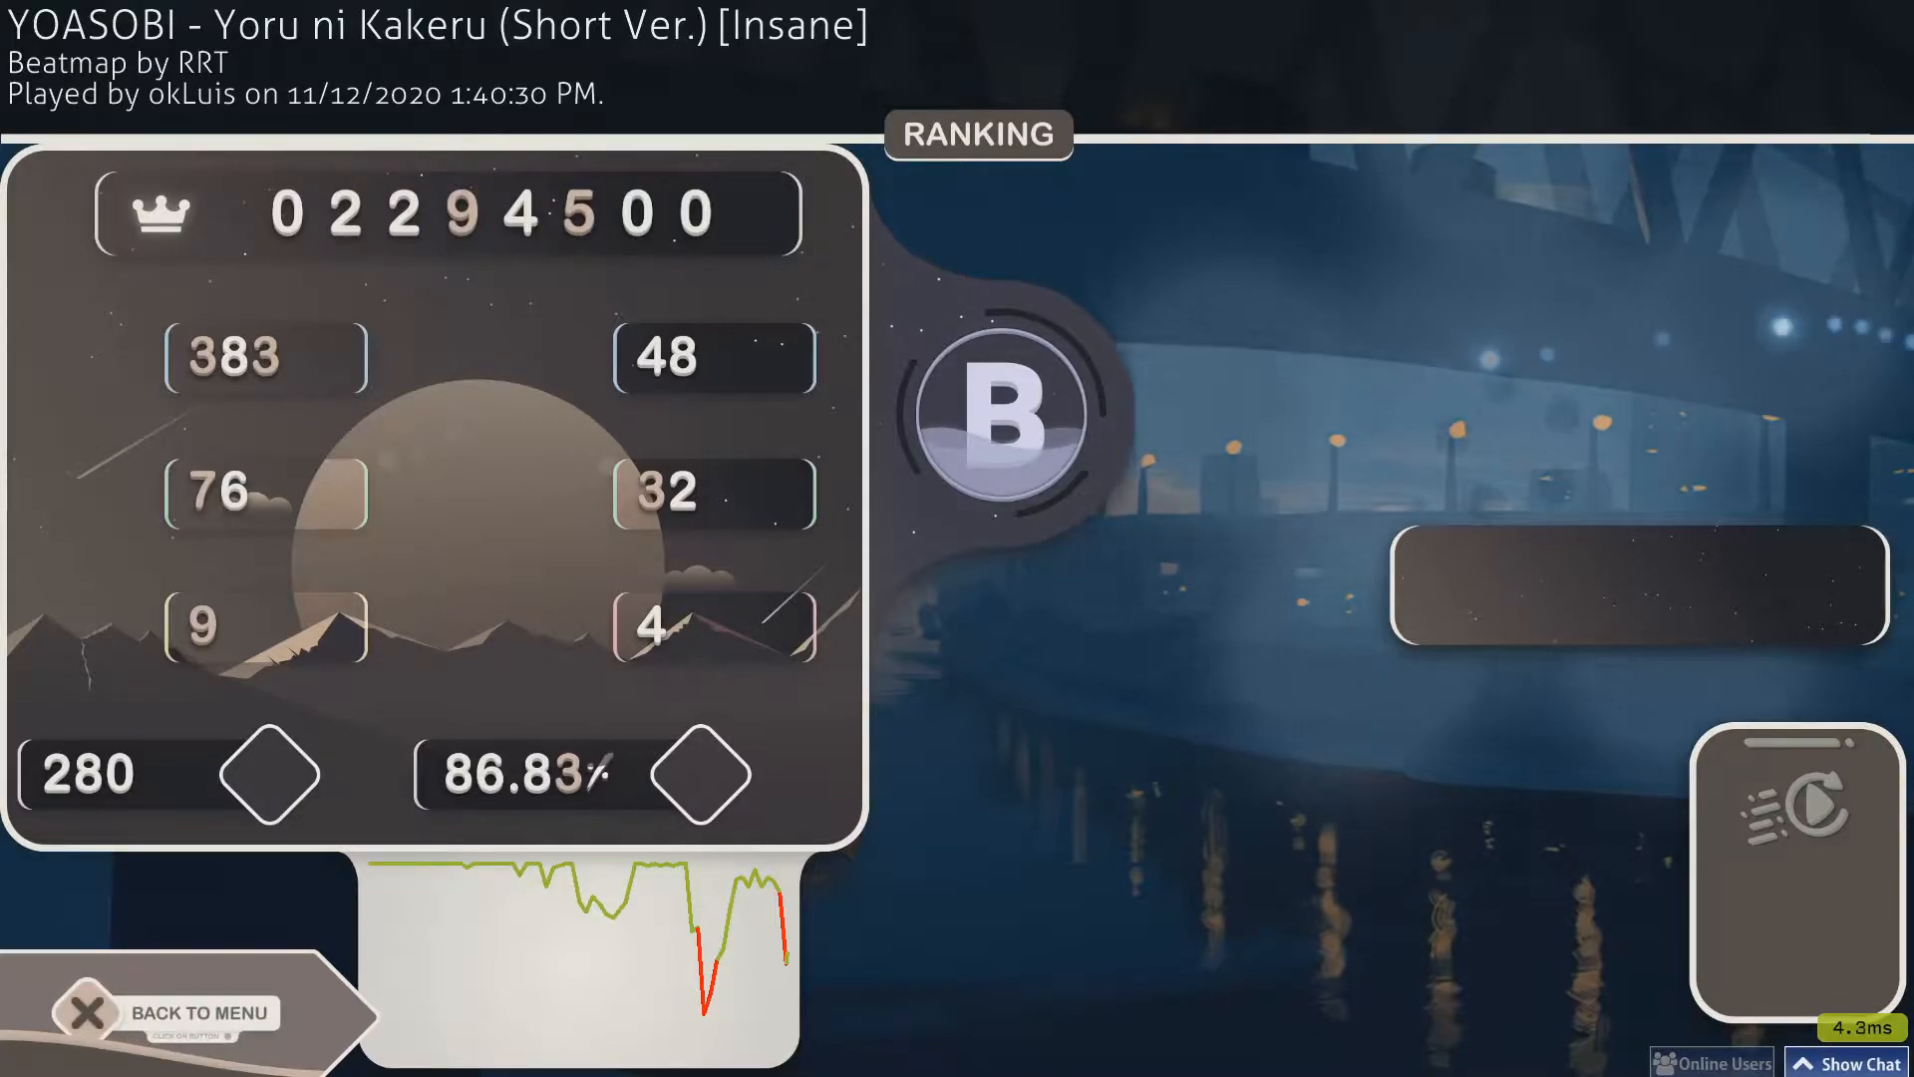
# Leave the Yoru ni Kakeru [Insane] B-rank results screen via Back to Menu
pyautogui.click(195, 1013)
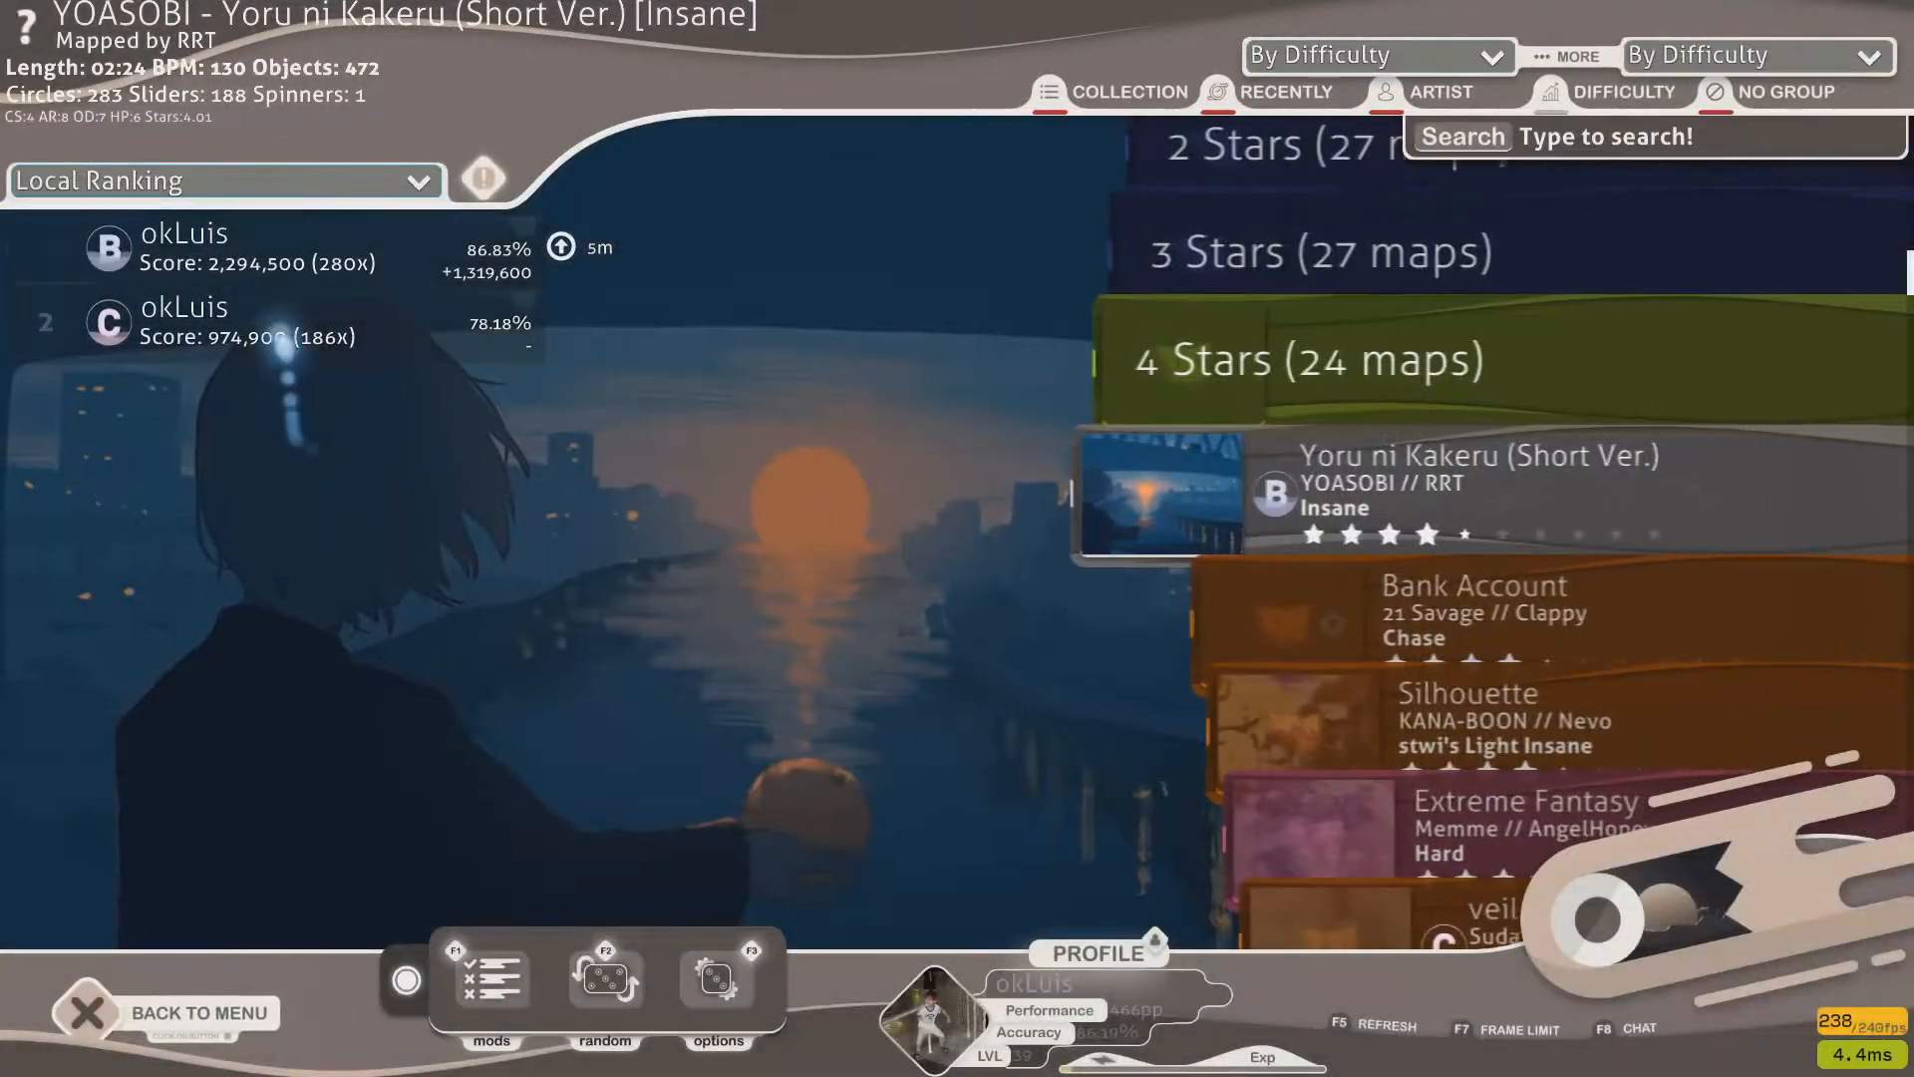